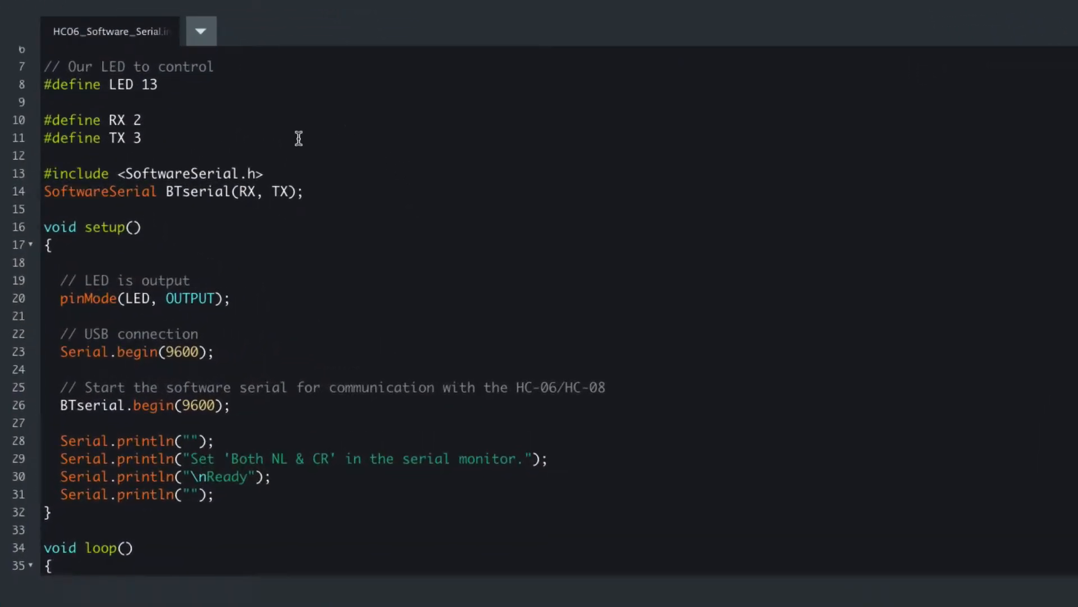
- Review the sketch and highlight the digitalRead call that toggles the LED
left_click(157, 83)
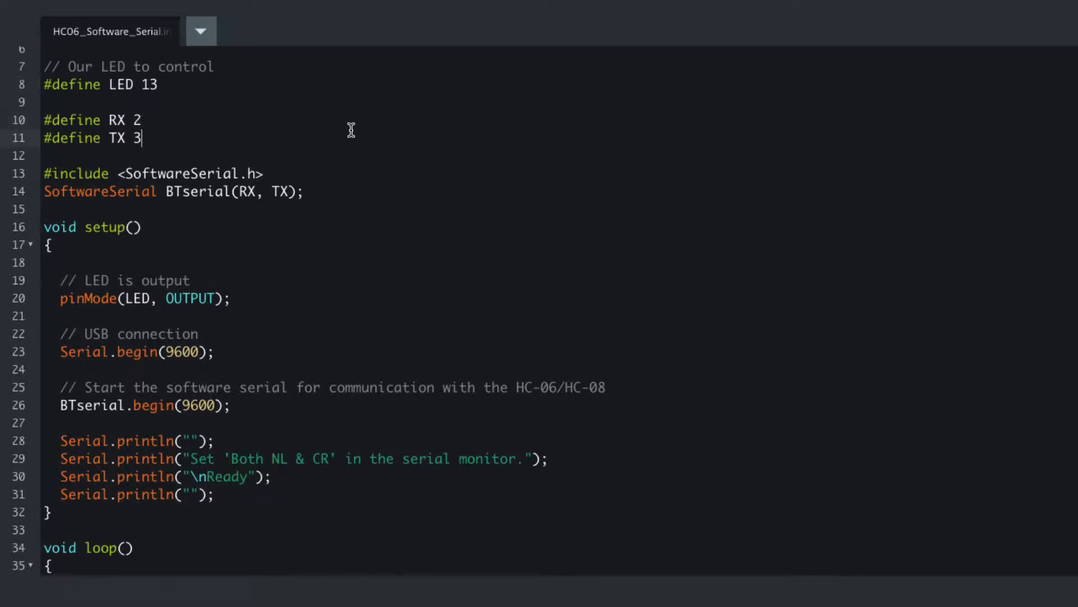
mouse_move(365, 138)
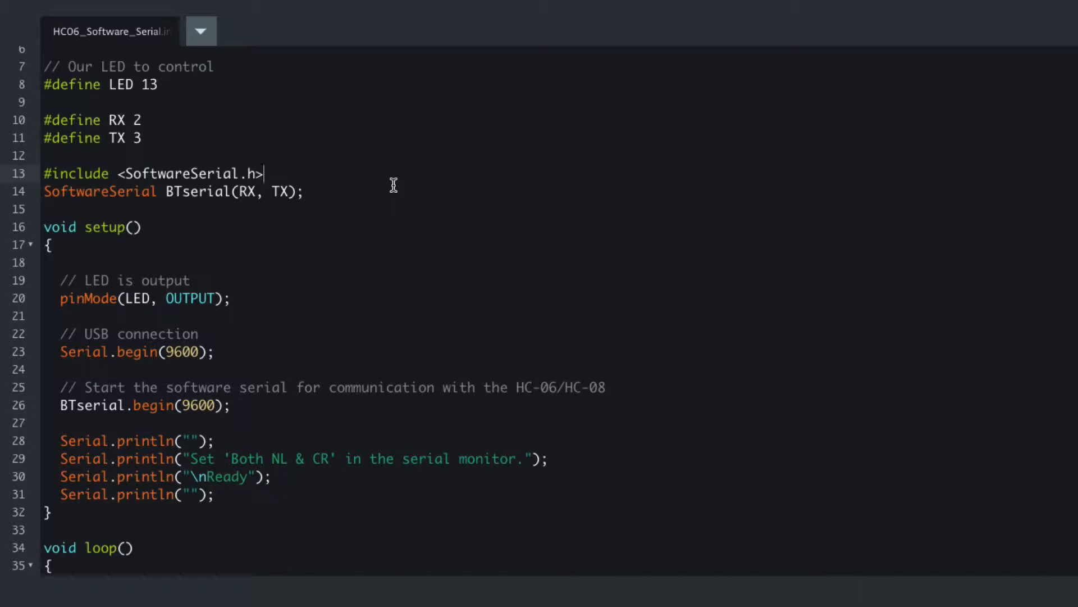
mouse_move(405, 182)
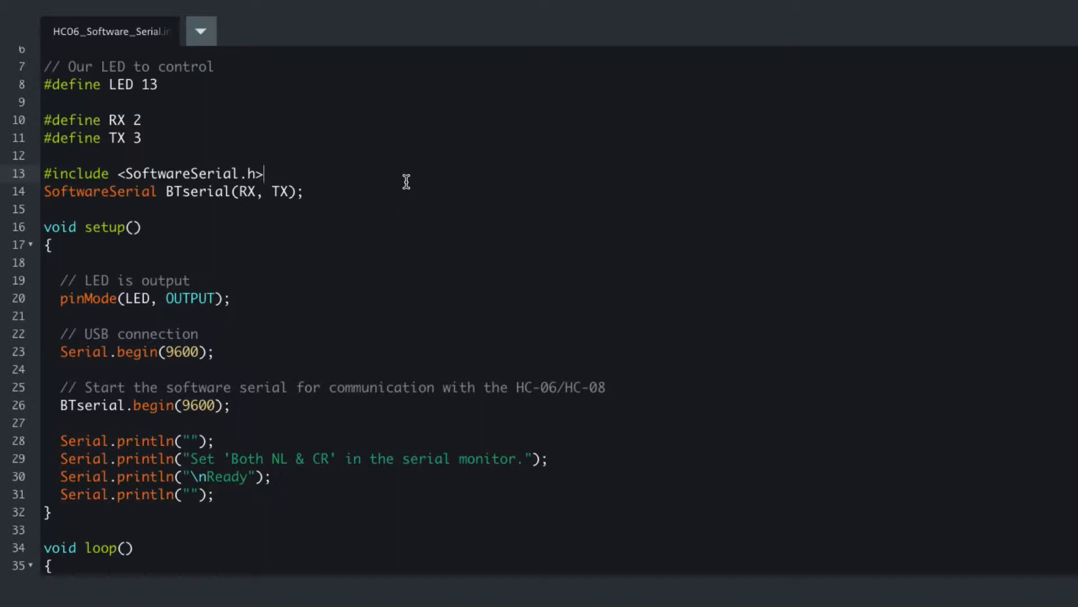
mouse_move(396, 201)
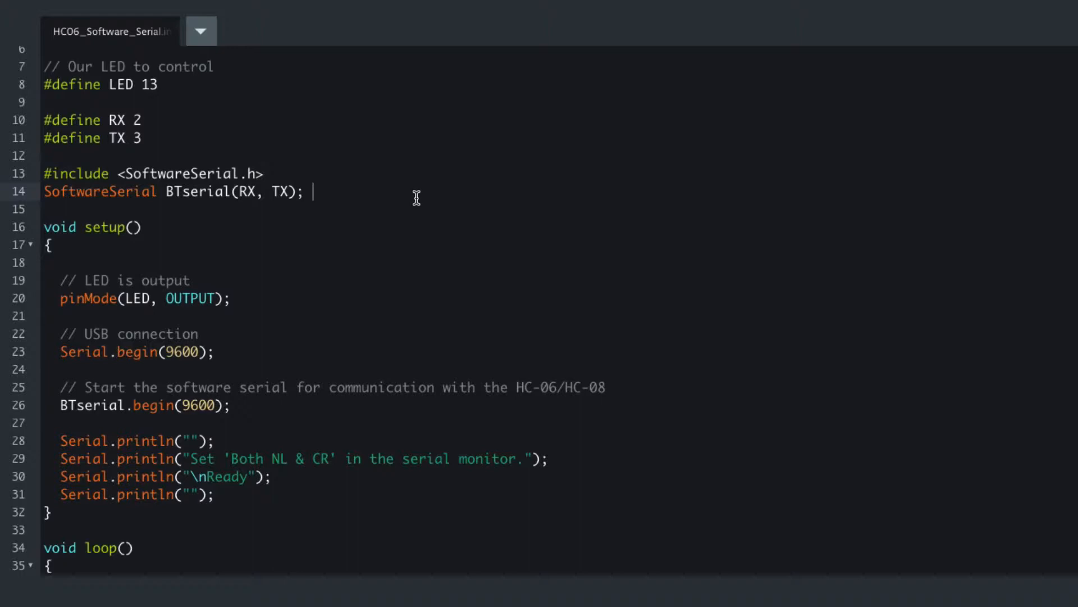
scroll("down", 3)
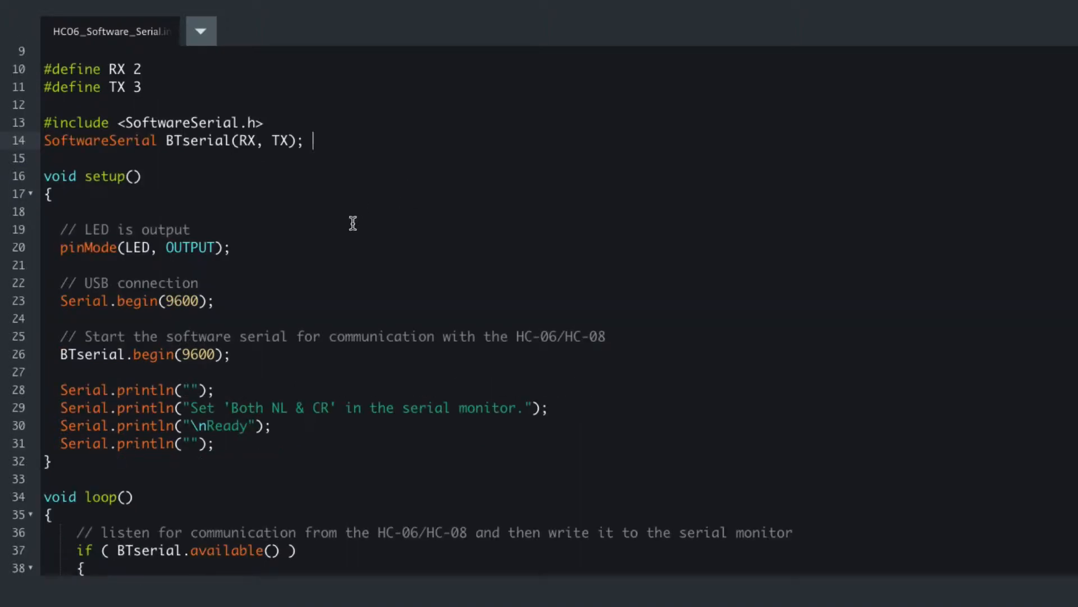
scroll("down", 3)
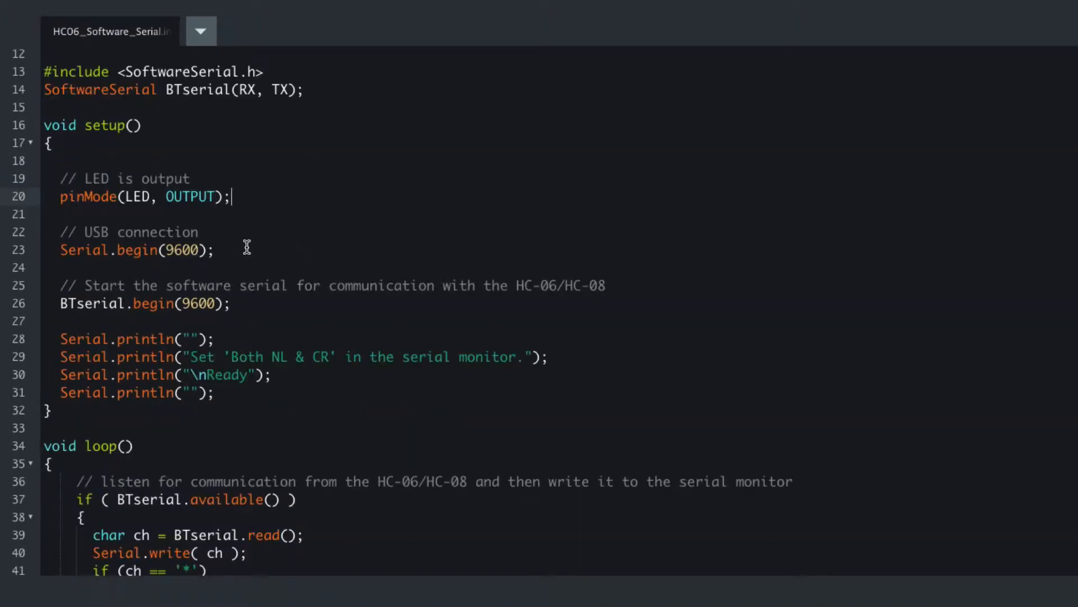
scroll("down", 3)
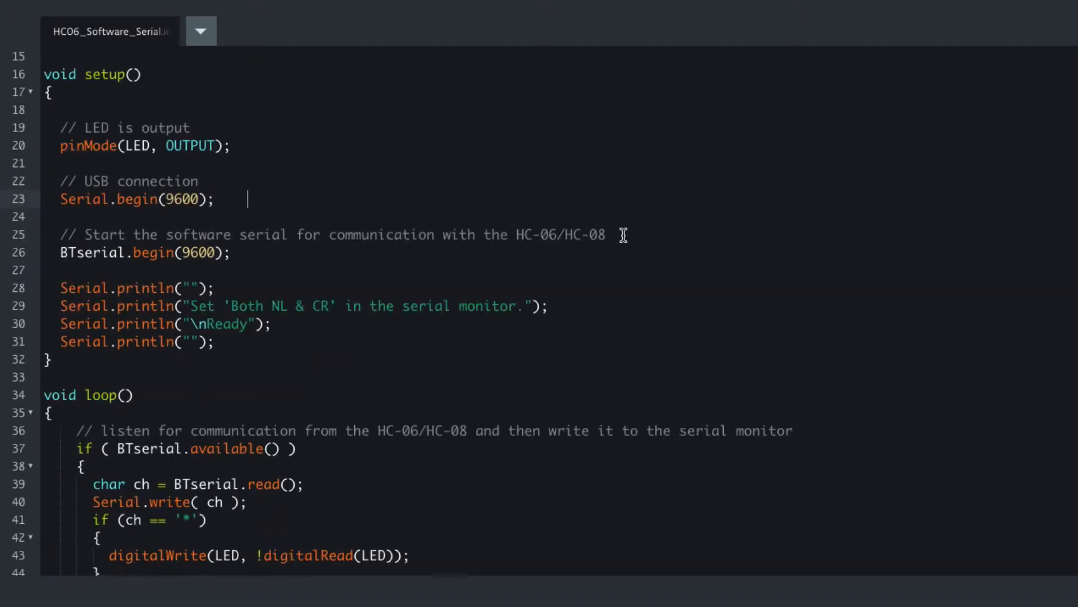
scroll("down", 3)
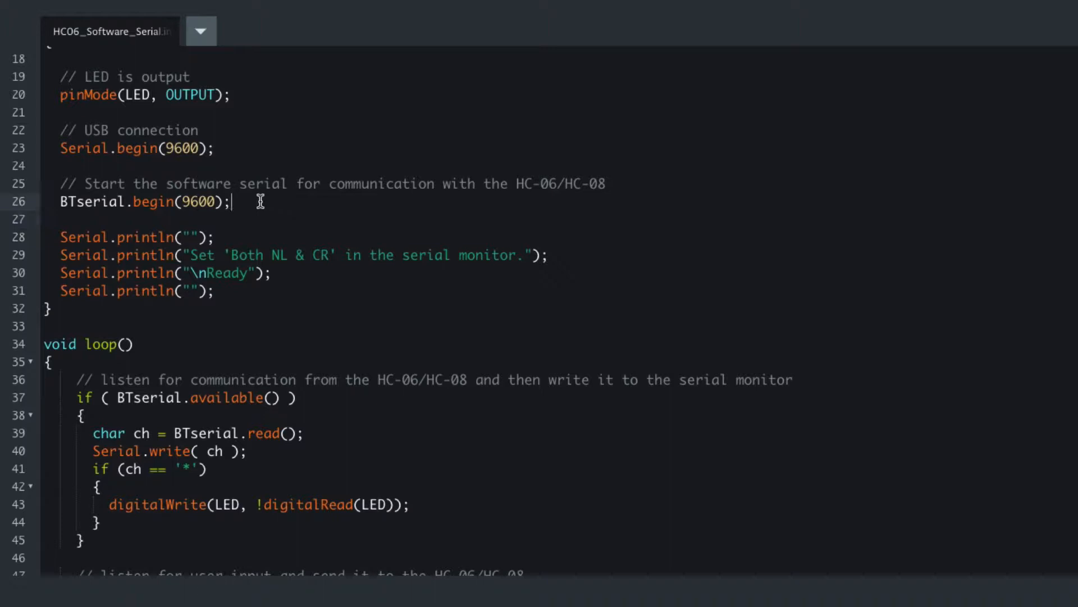
scroll("down", 3)
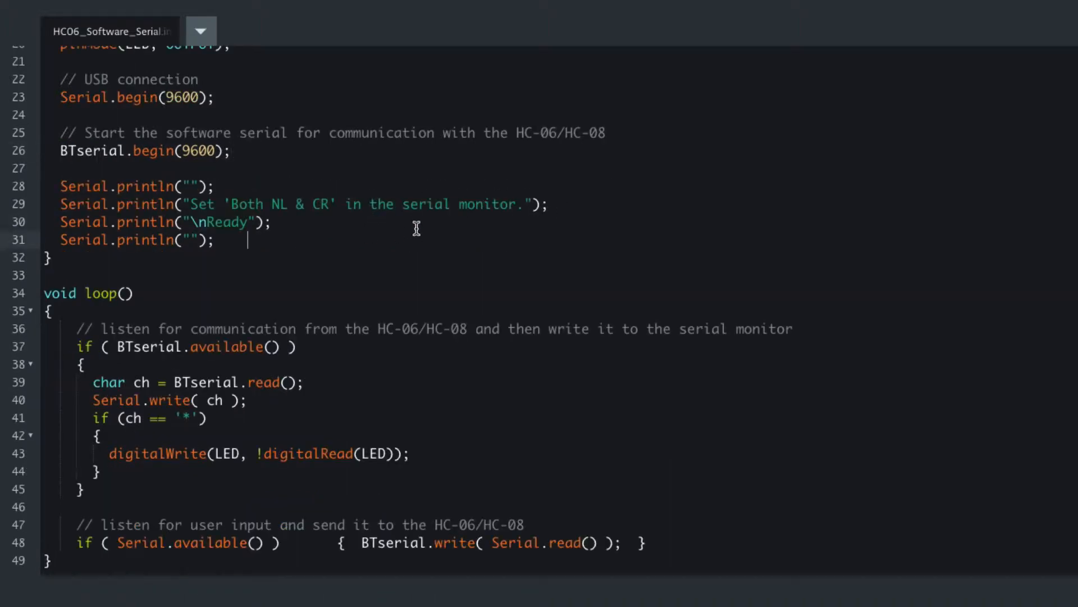
mouse_move(416, 378)
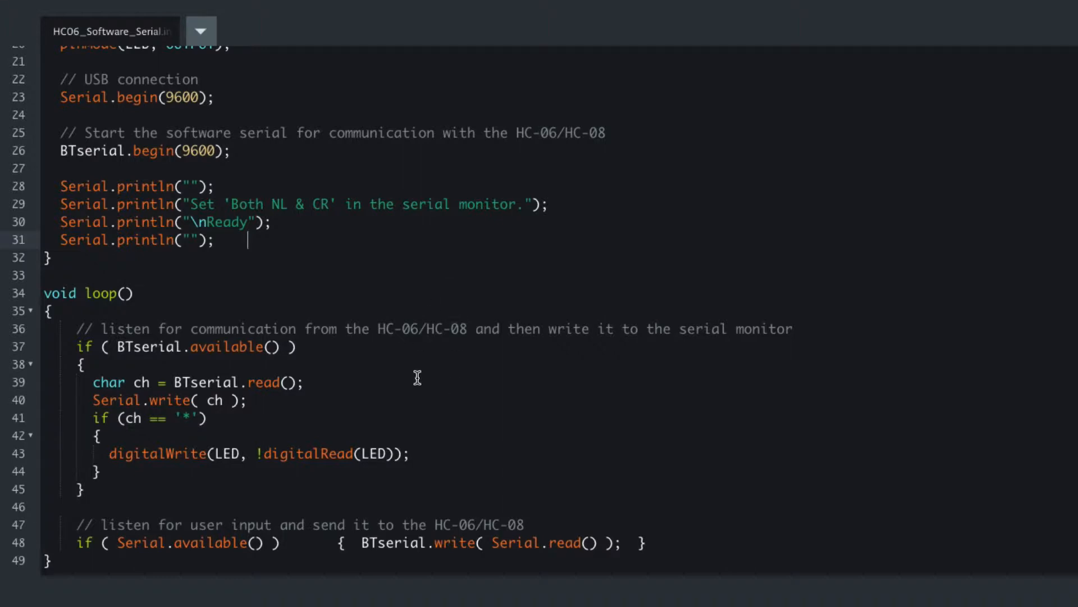
mouse_move(417, 356)
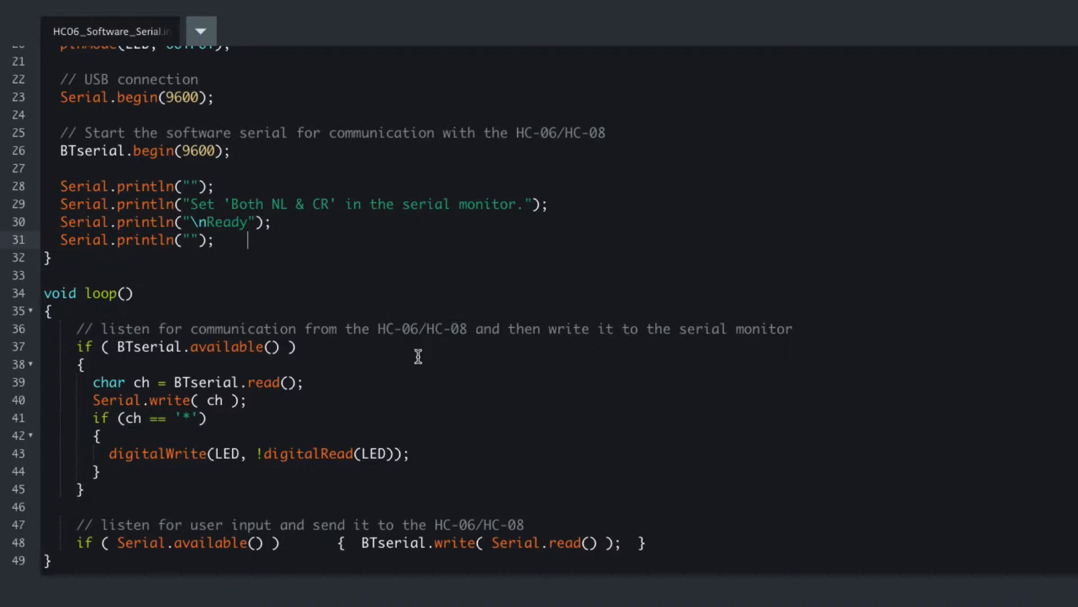
mouse_move(397, 397)
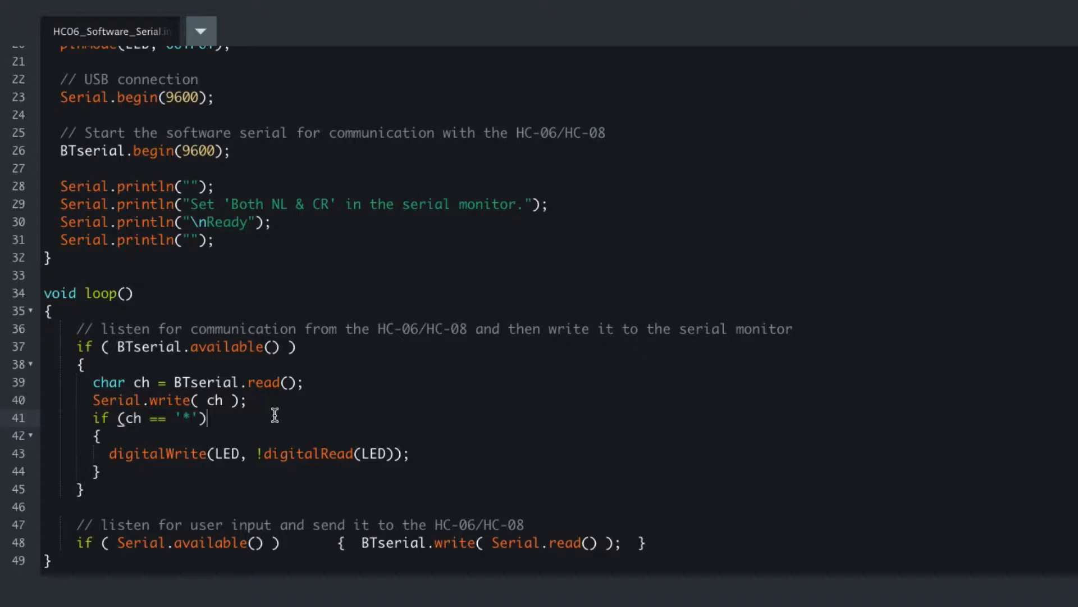
mouse_move(474, 422)
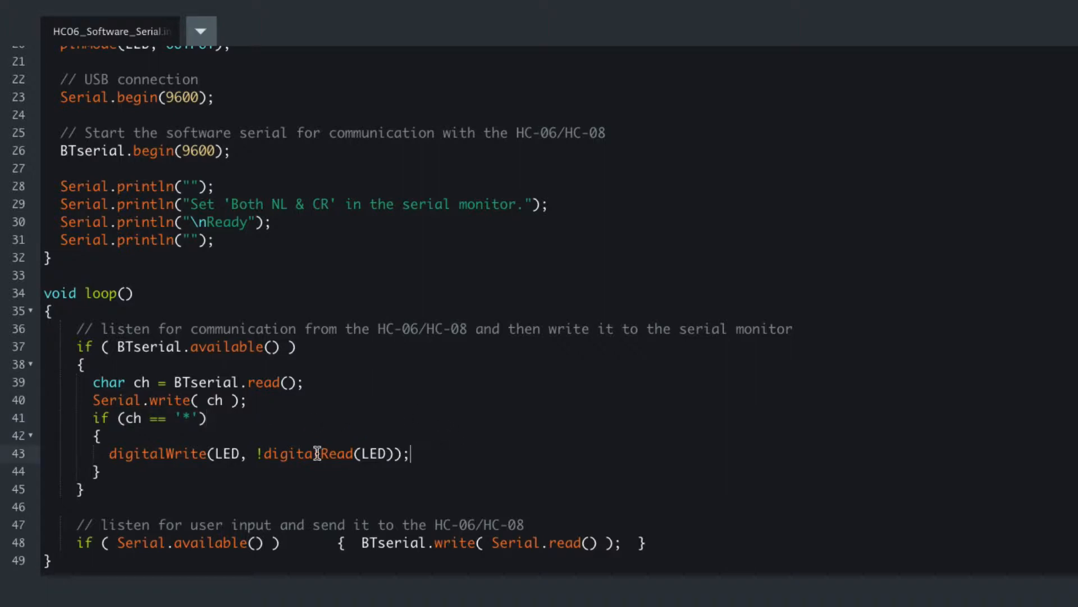
double_click(310, 453)
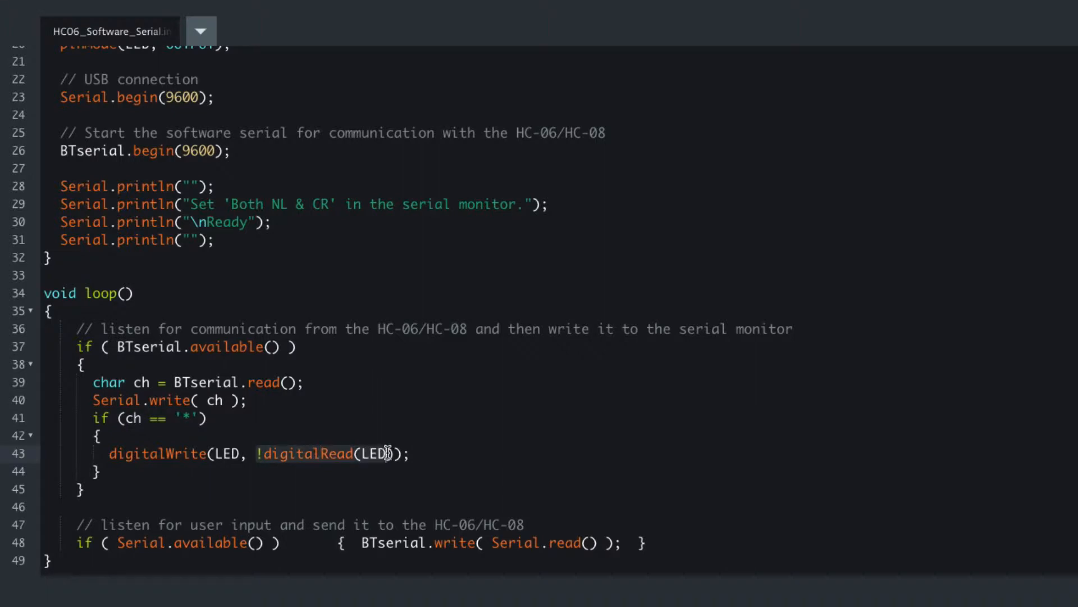
mouse_move(472, 442)
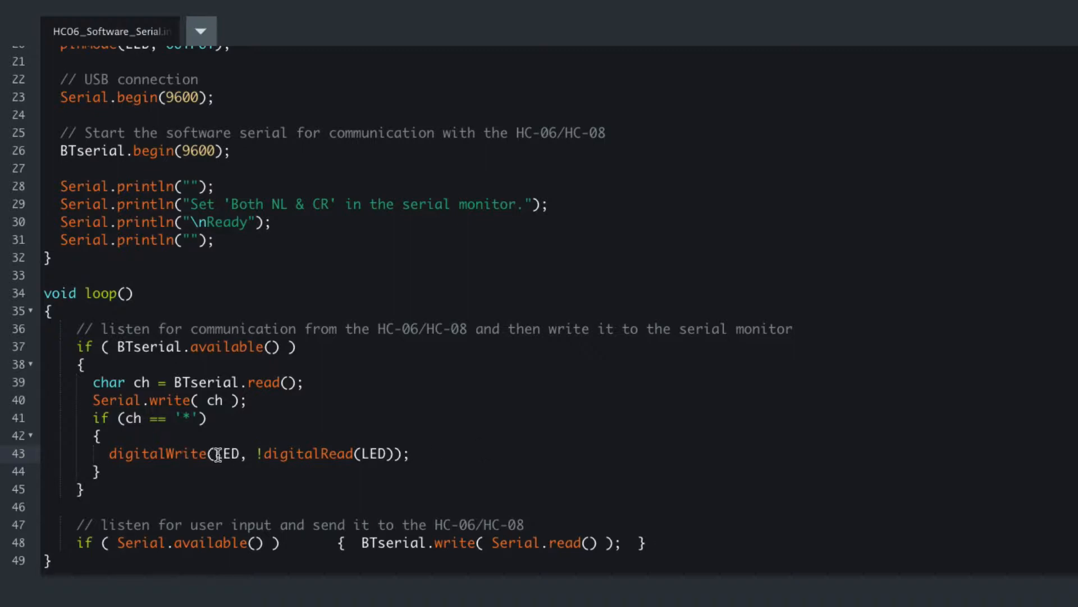
mouse_move(528, 451)
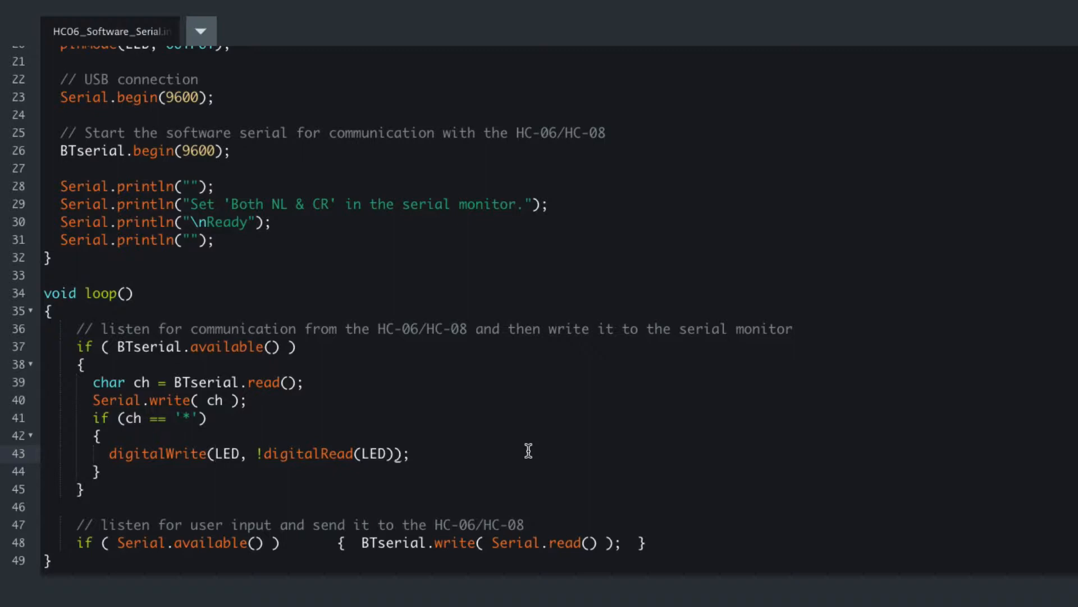
mouse_move(533, 448)
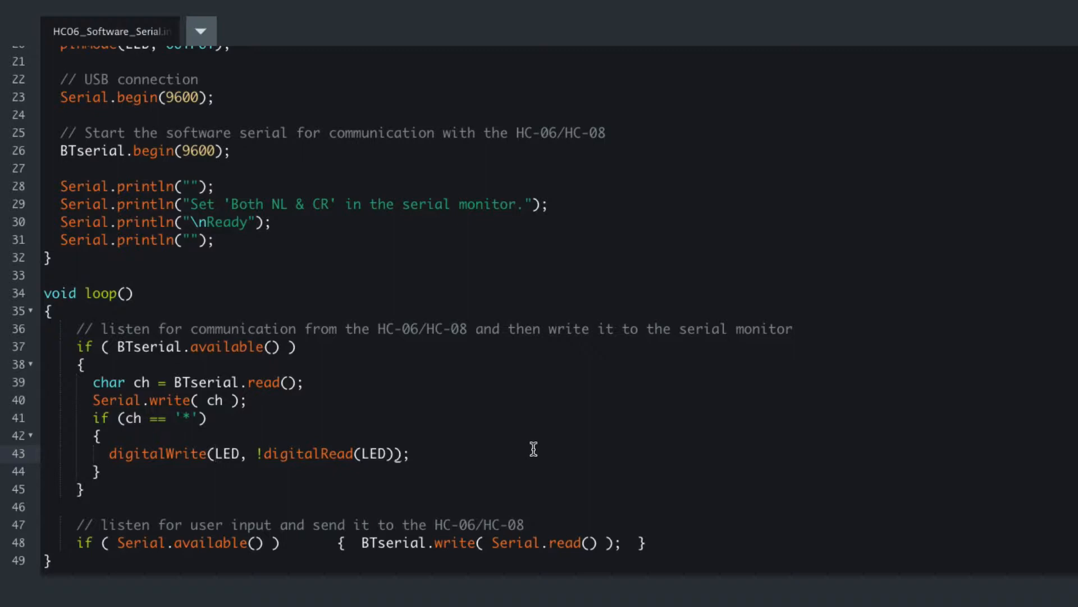
mouse_move(653, 532)
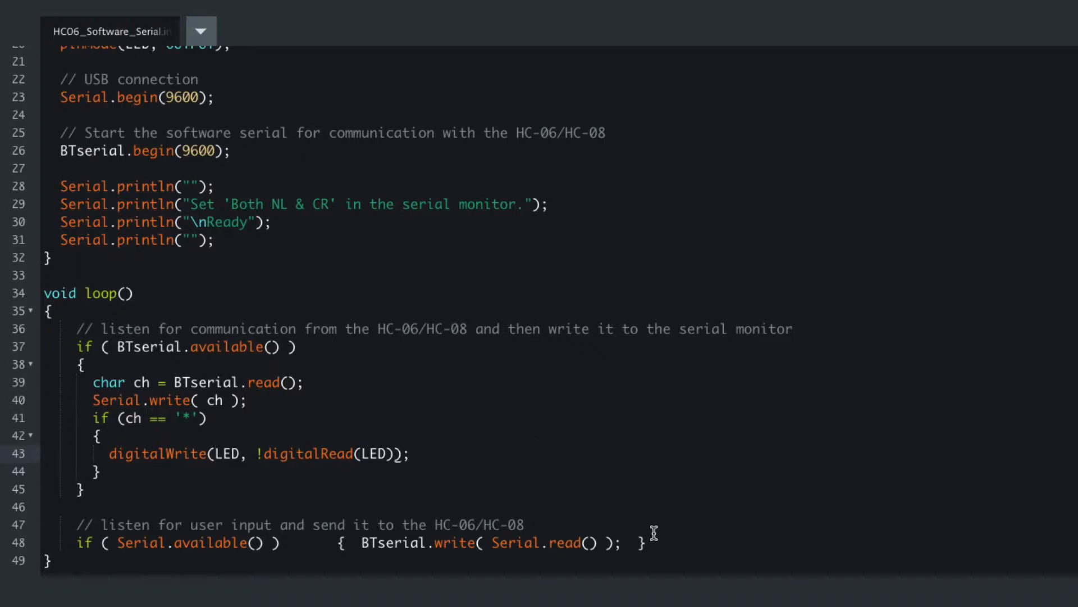
mouse_move(687, 530)
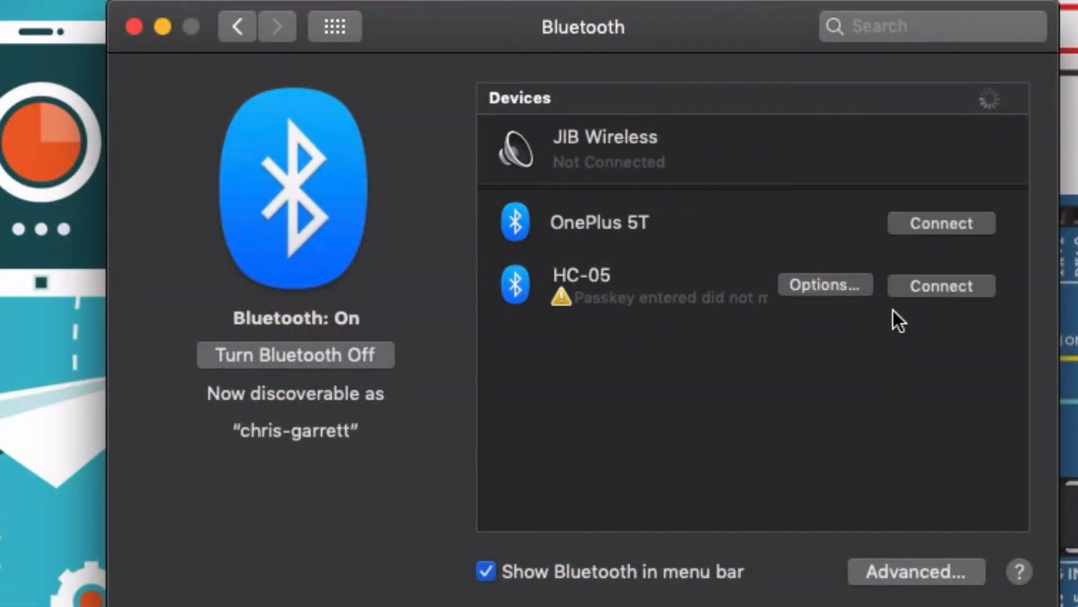
left_click(941, 285)
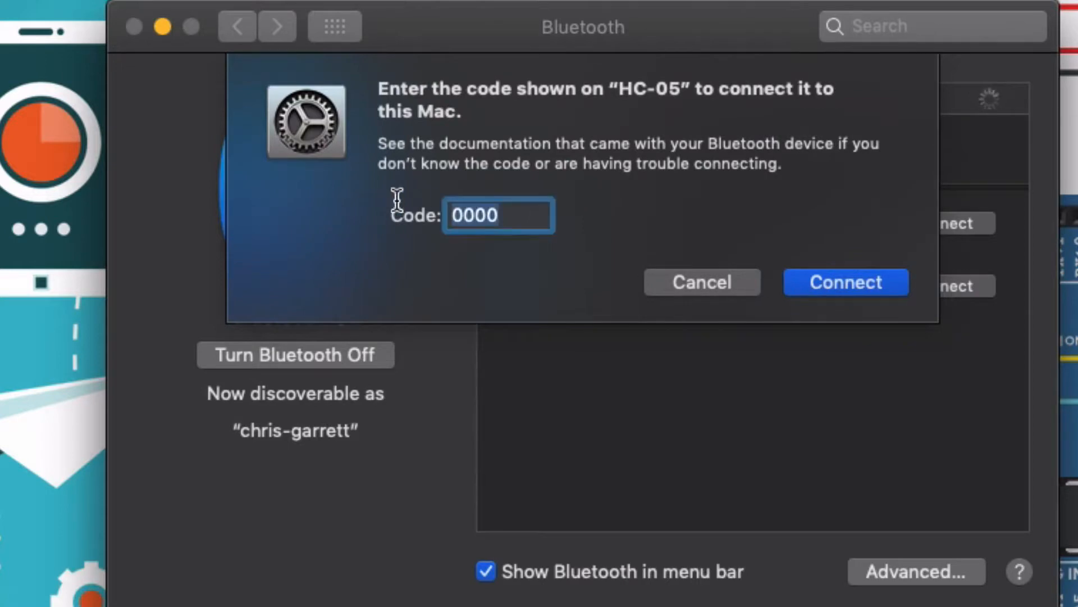
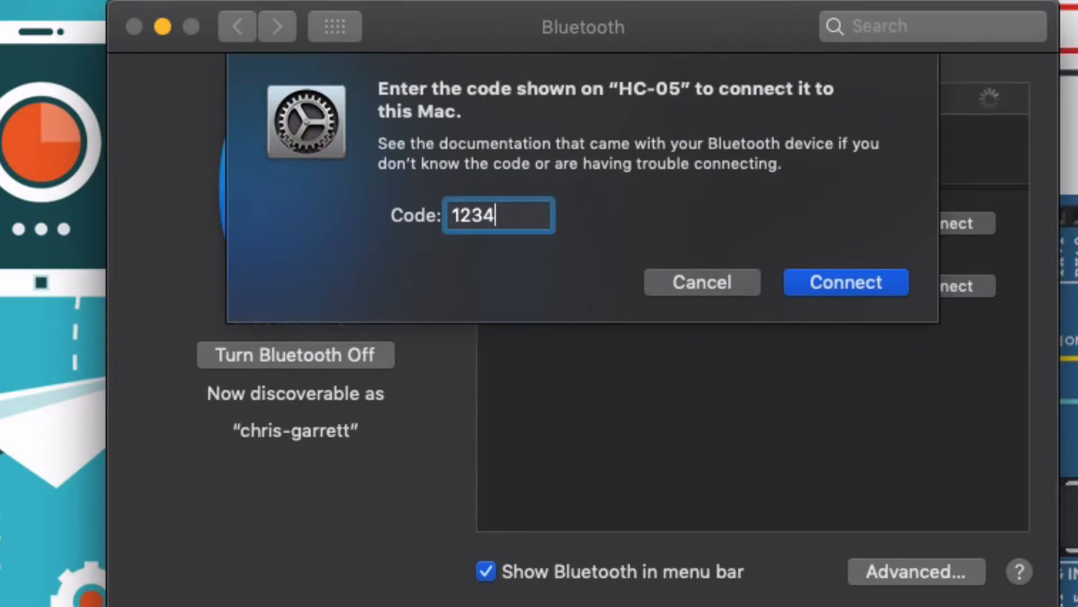
left_click(844, 282)
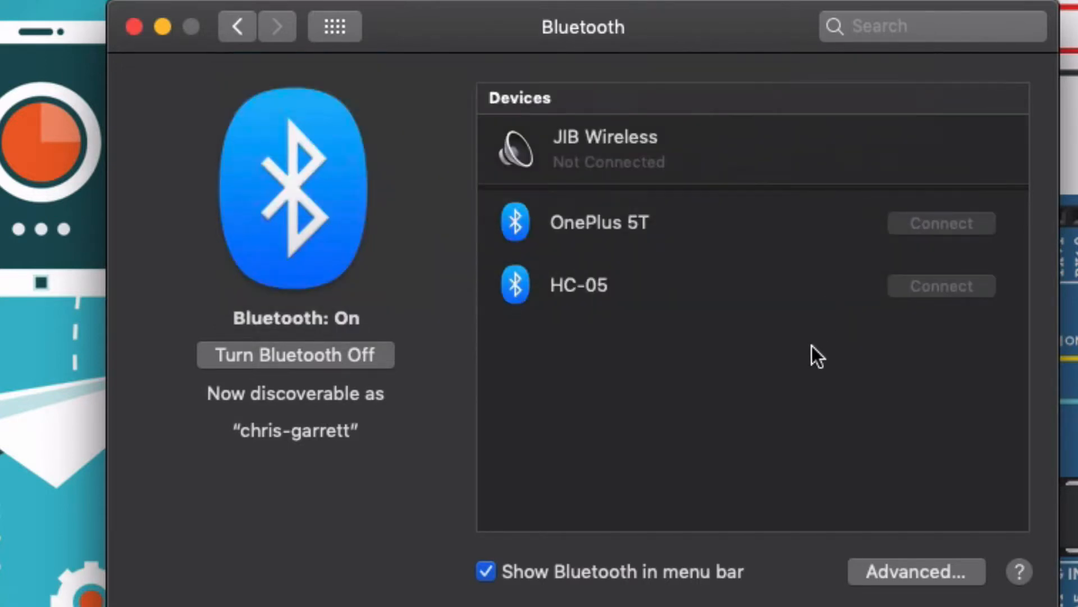
left_click(940, 286)
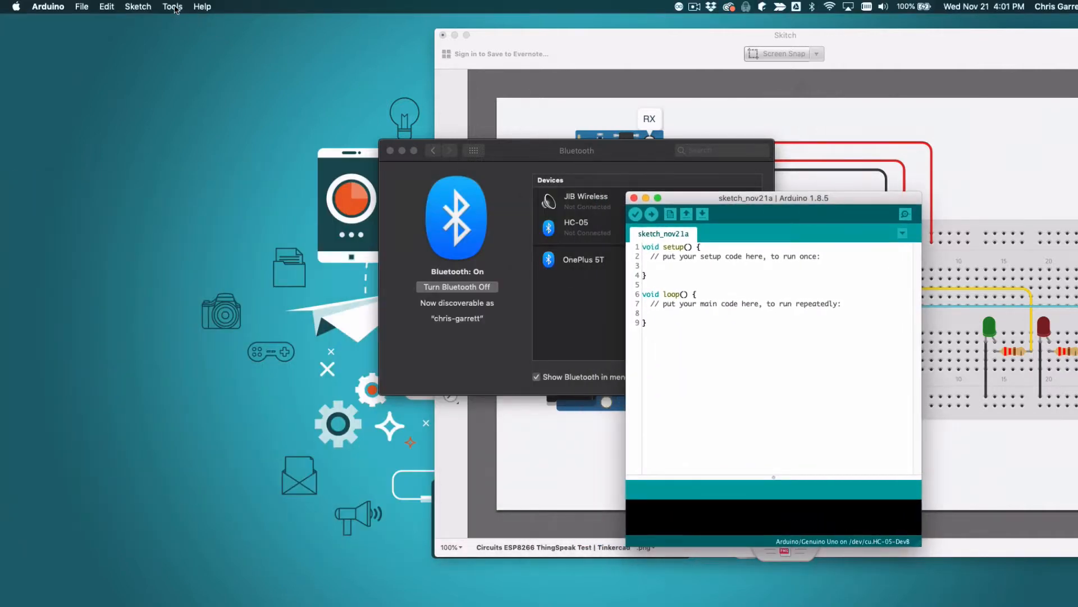
- Open the serial monitor on the HC-05-DevB port and show its baud rate list
left_click(173, 7)
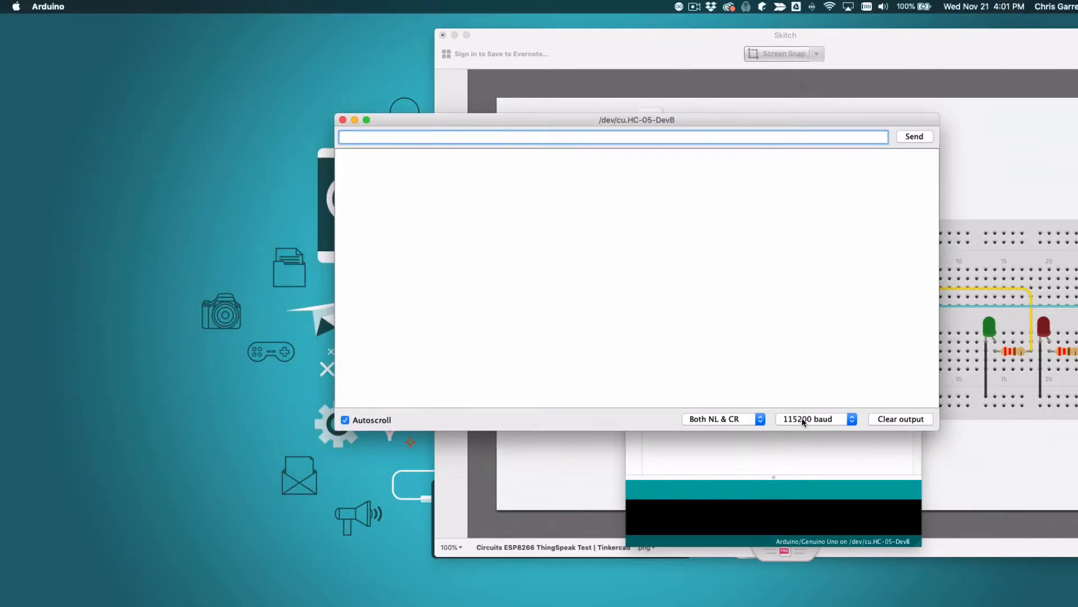
left_click(816, 417)
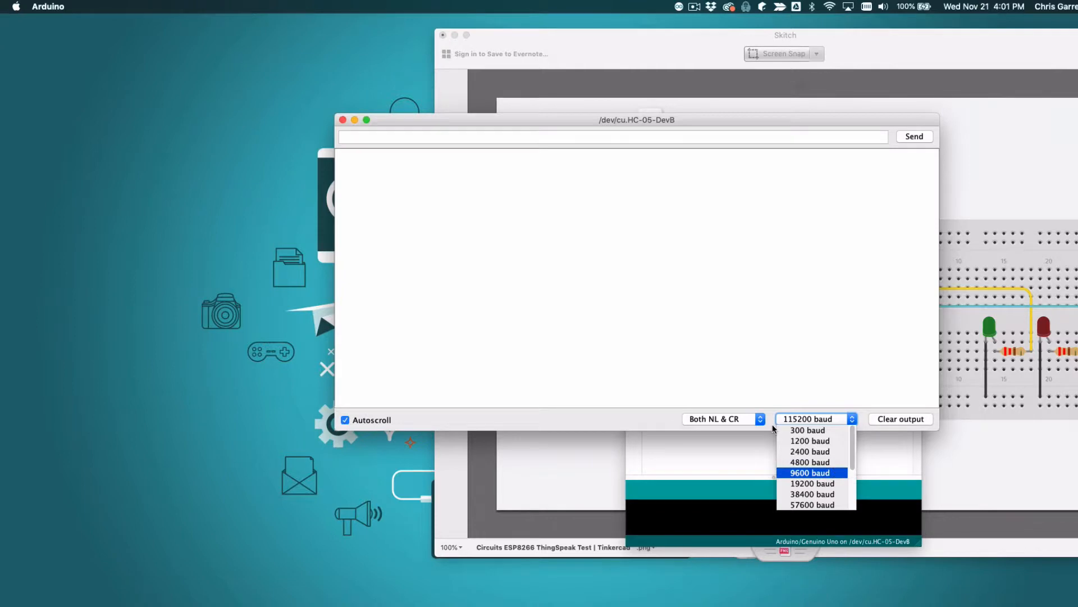
- Focus the HC-05 serial monitor and enter the message 'Hell' in its input field
left_click(812, 473)
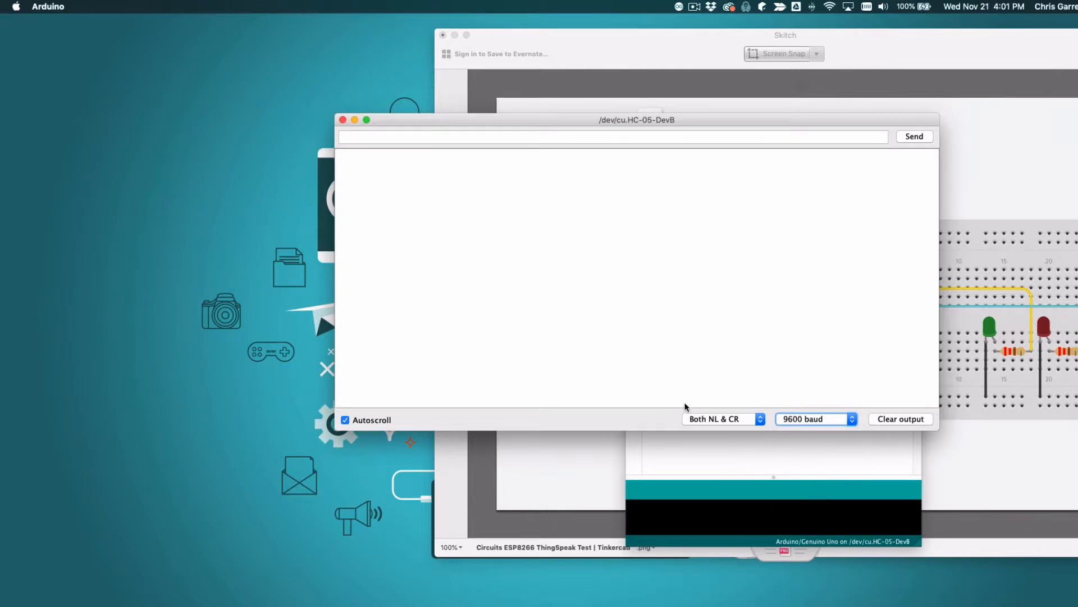
left_click(614, 136)
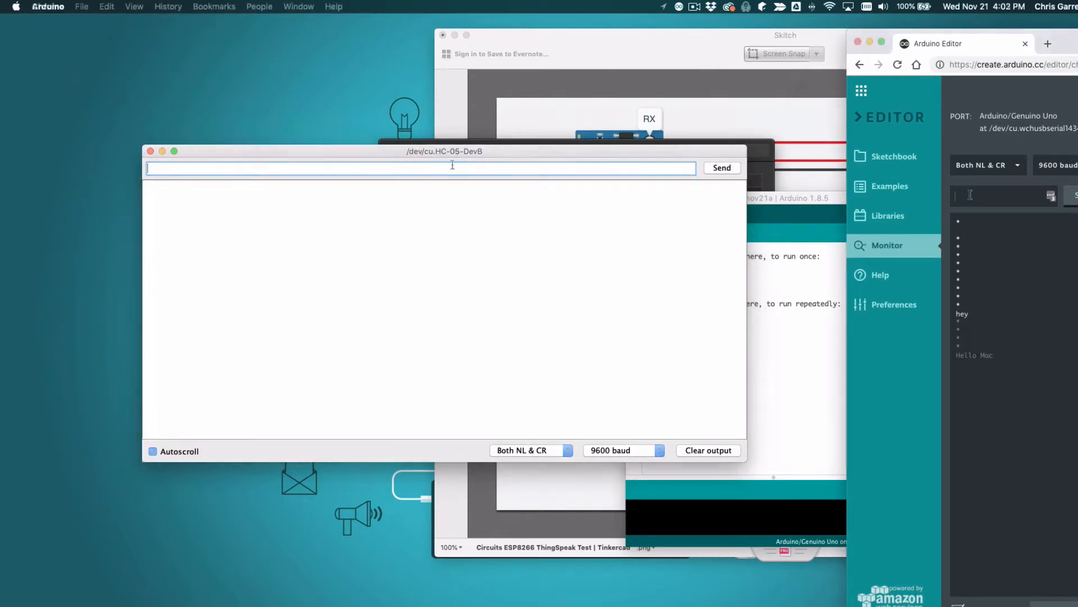
type("Hell")
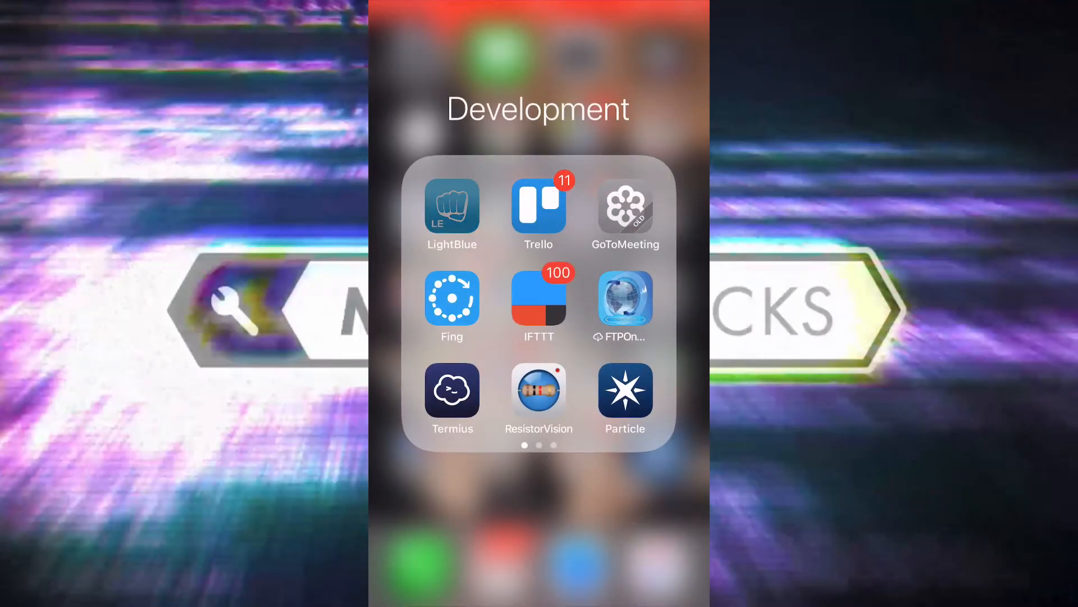
- Launch LightBlue, connect to HC-08 and reach Characteristic 1 under UUID FFF0
left_click(452, 209)
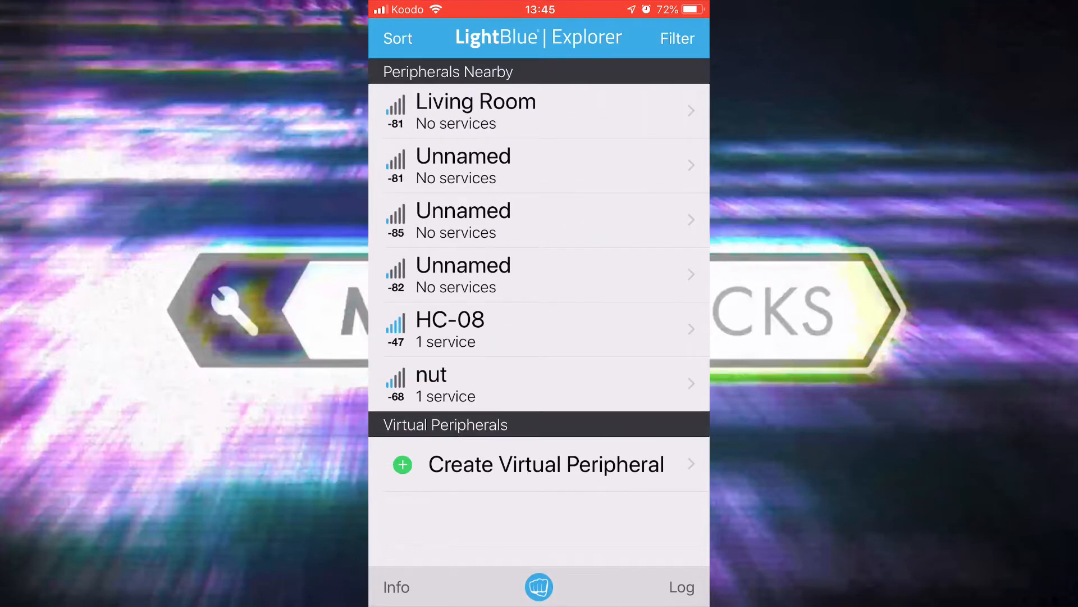
left_click(539, 330)
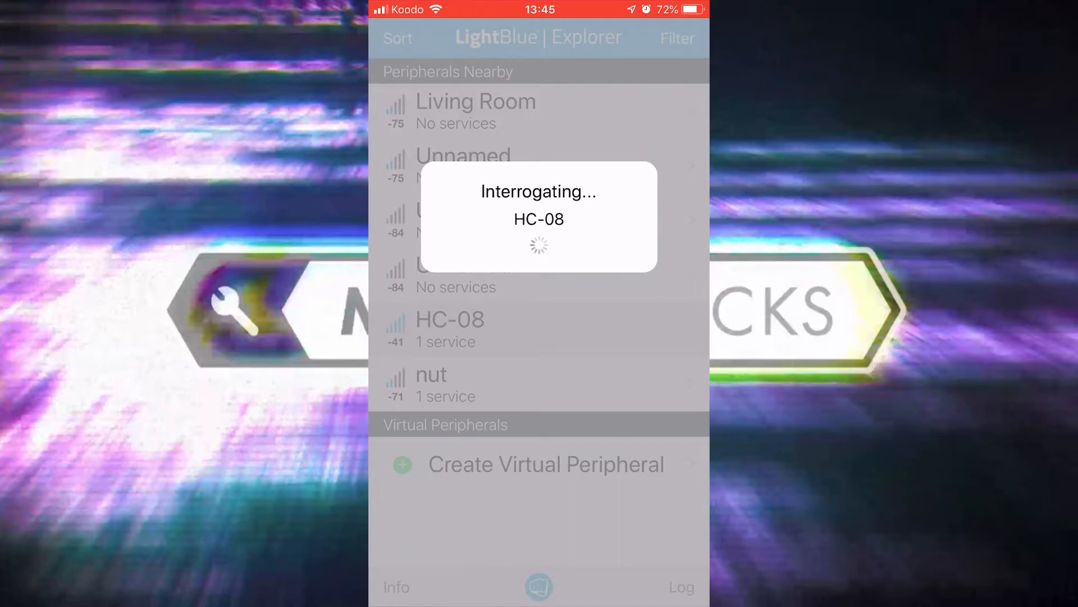
left_click(450, 328)
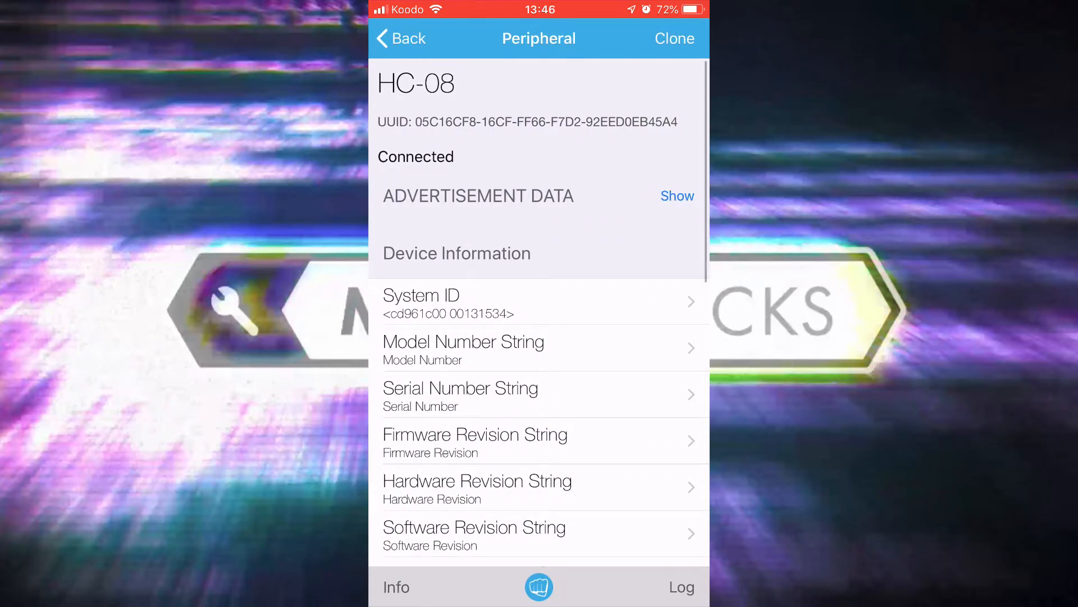
scroll("down", 3)
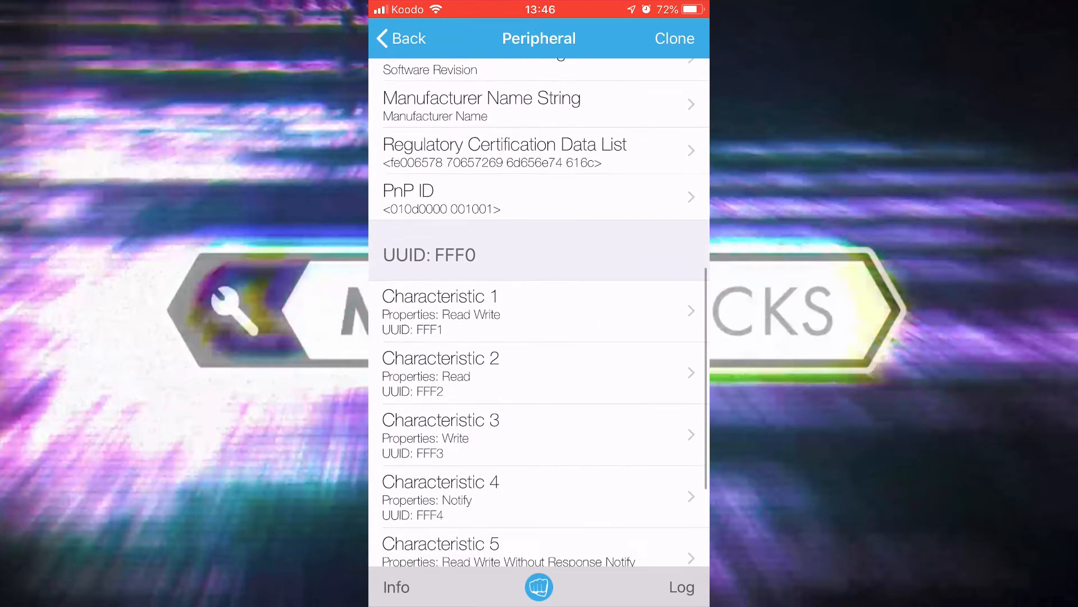
scroll("down", 3)
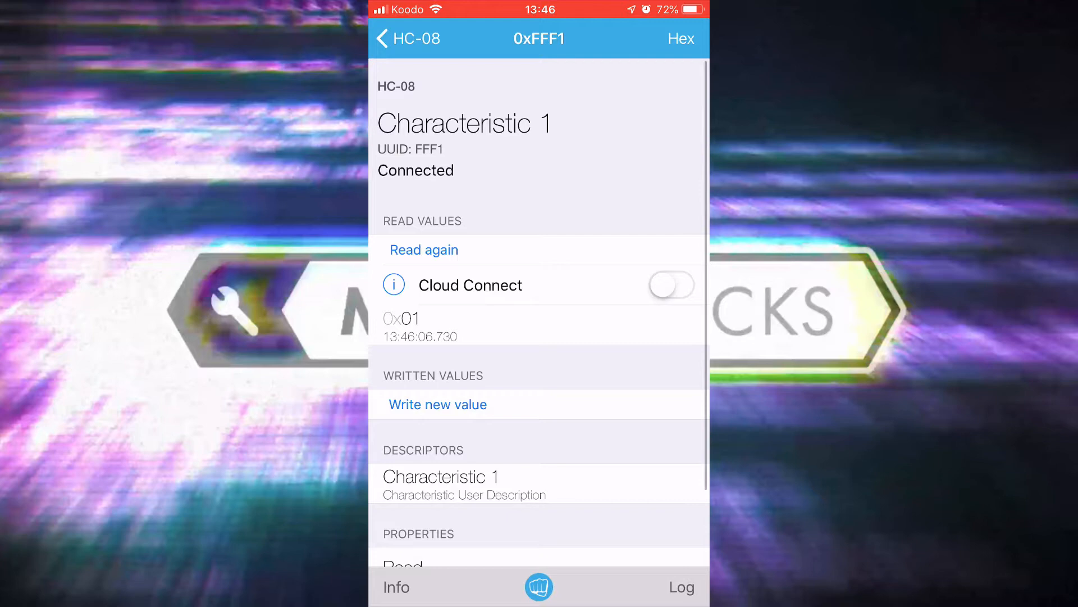
- Switch the characteristic's display format from Hex to UTF-8 String
left_click(681, 38)
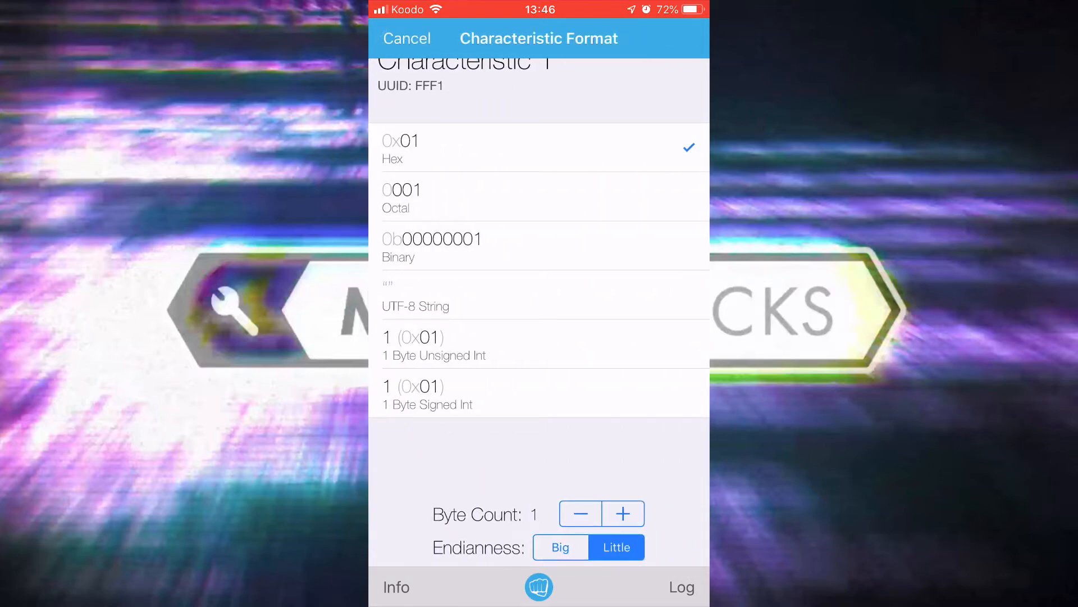
left_click(406, 39)
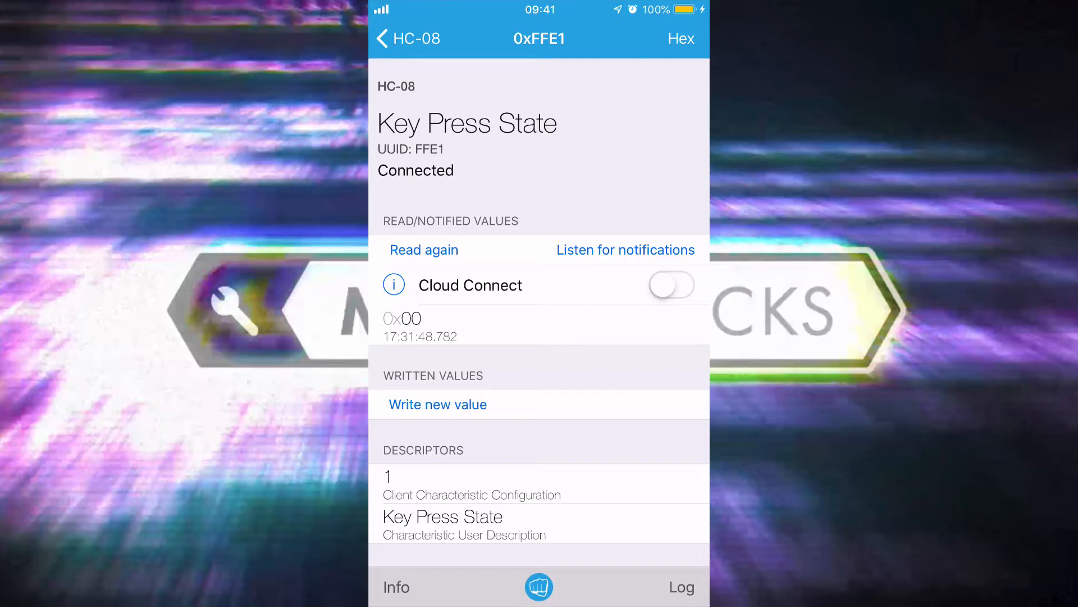
- Set the Key Press State display to UTF-8 String and write '*' to it
left_click(680, 38)
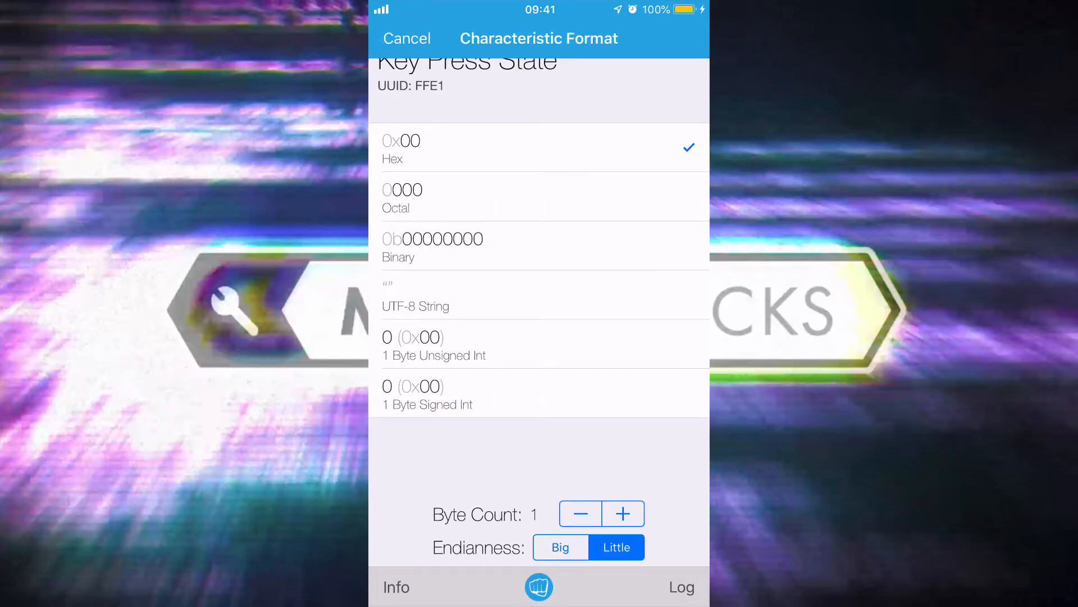
left_click(405, 38)
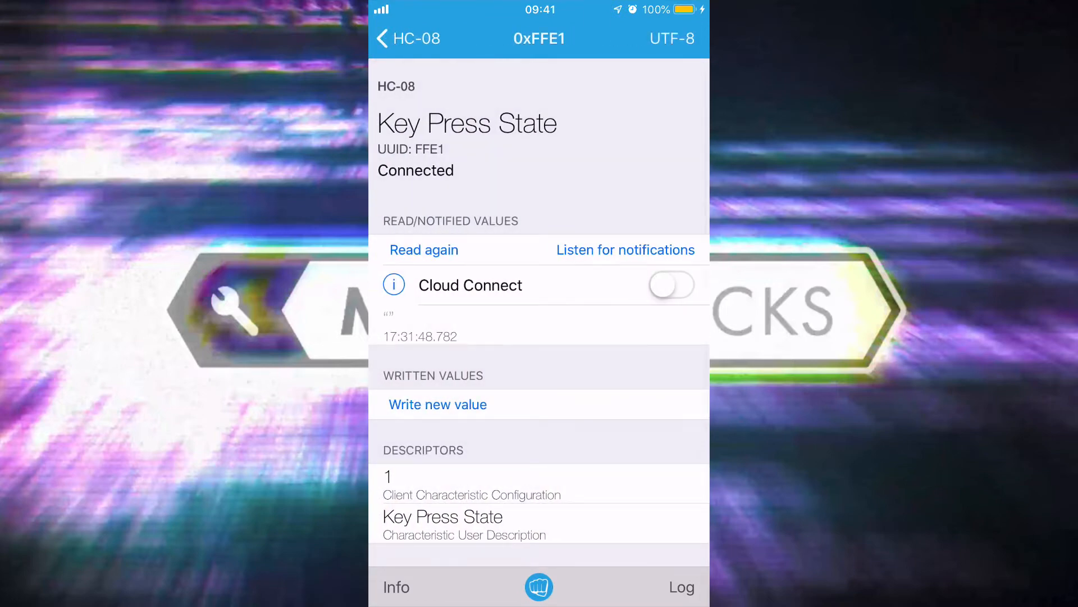
left_click(438, 404)
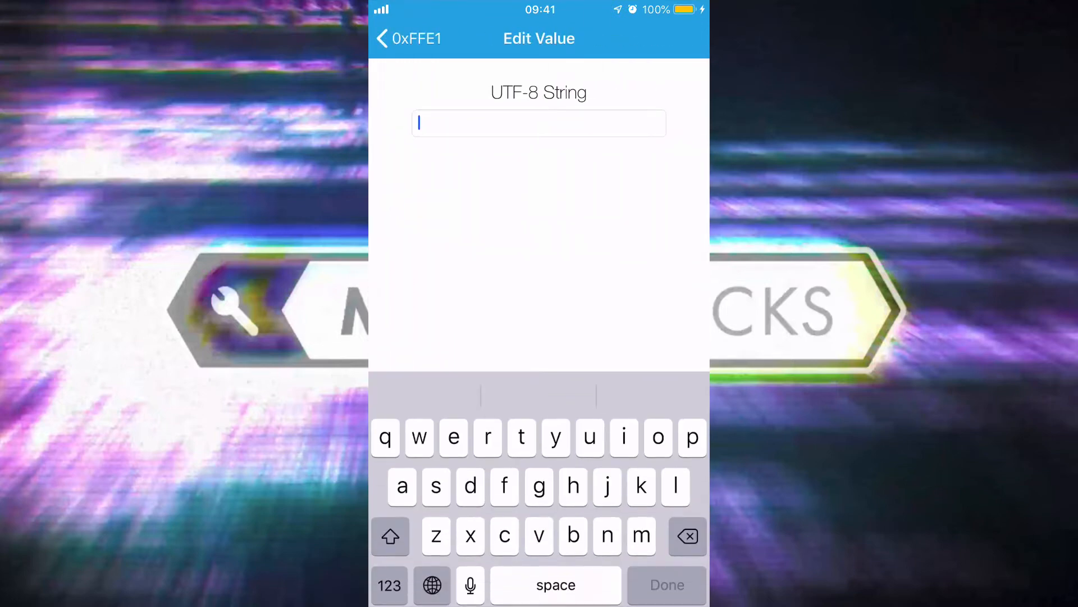
left_click(389, 585)
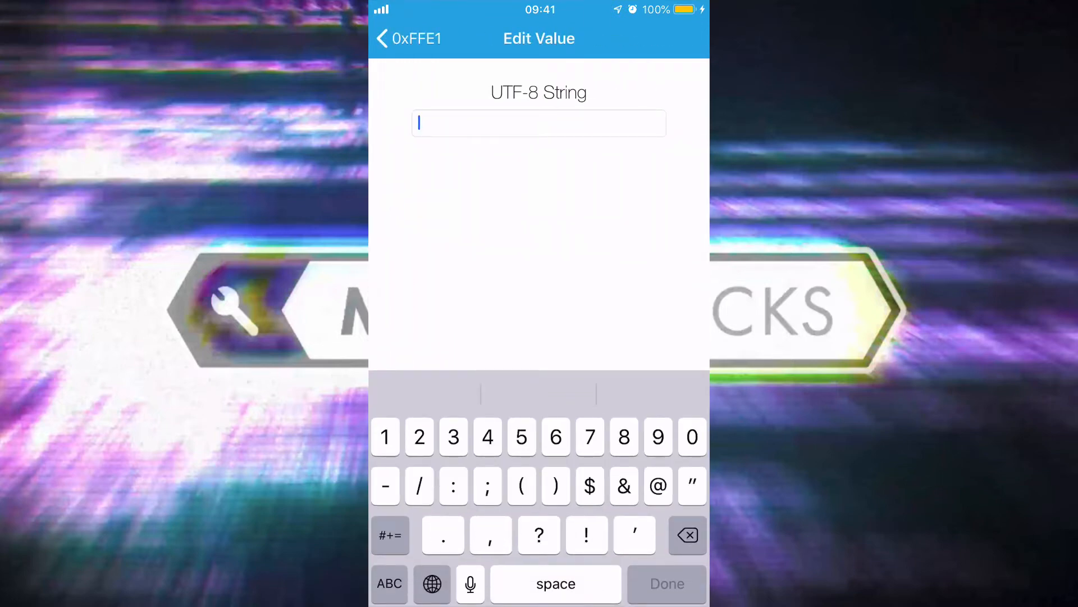
left_click(390, 535)
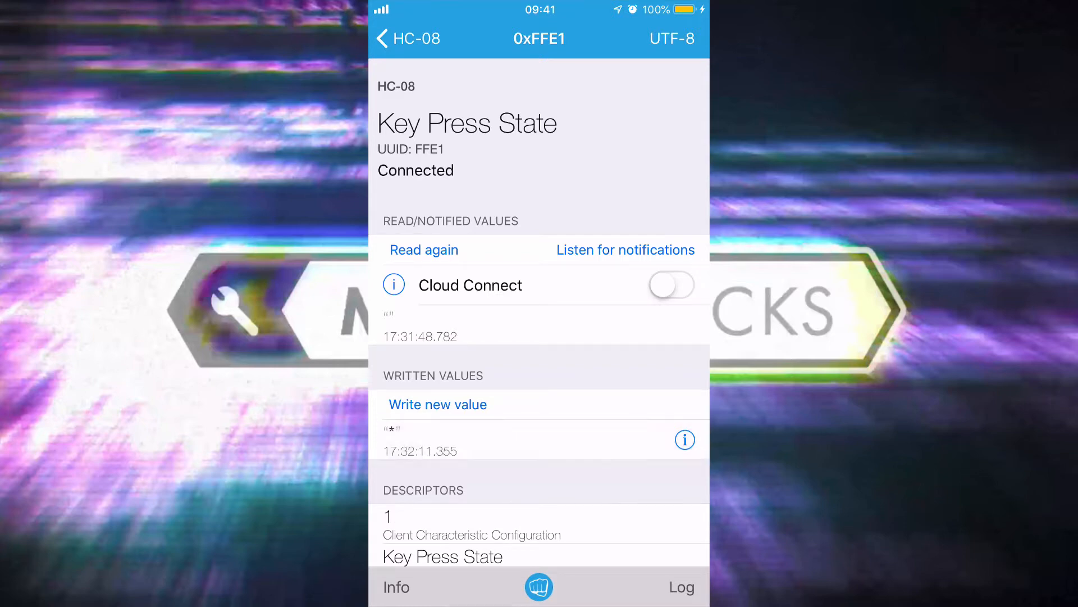
- Write the string 'hi' to the same characteristic
left_click(437, 403)
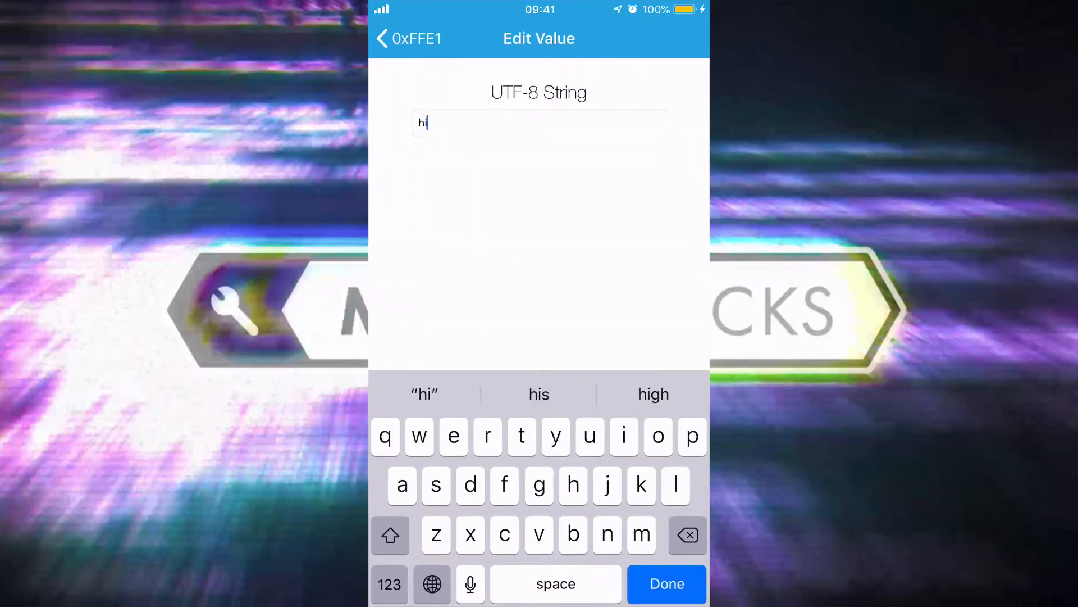
left_click(666, 584)
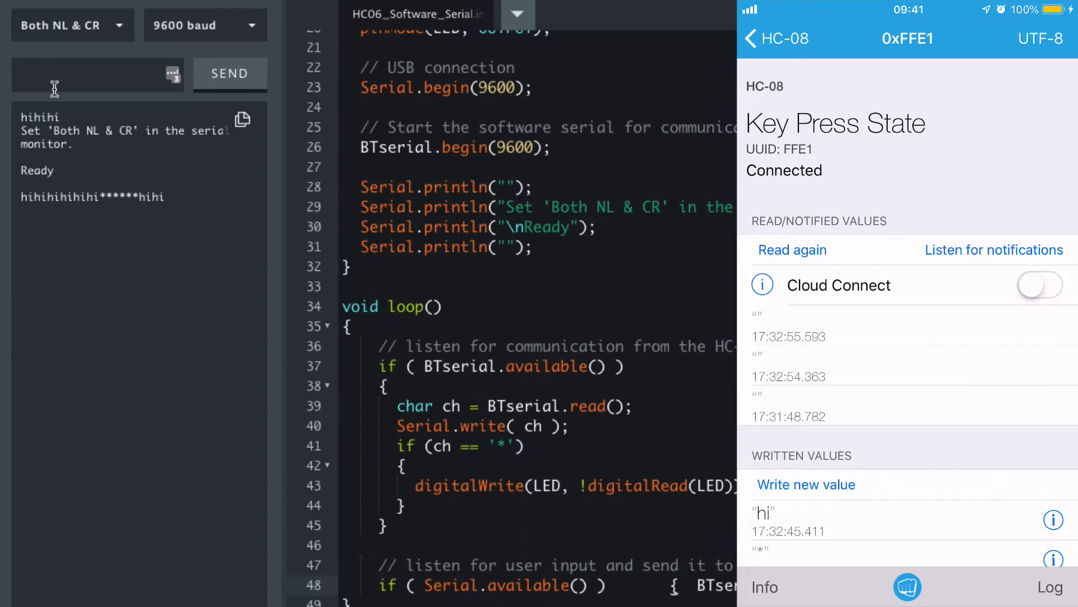
- Focus the Web Editor serial monitor field while '*' is sent from the phone
left_click(994, 249)
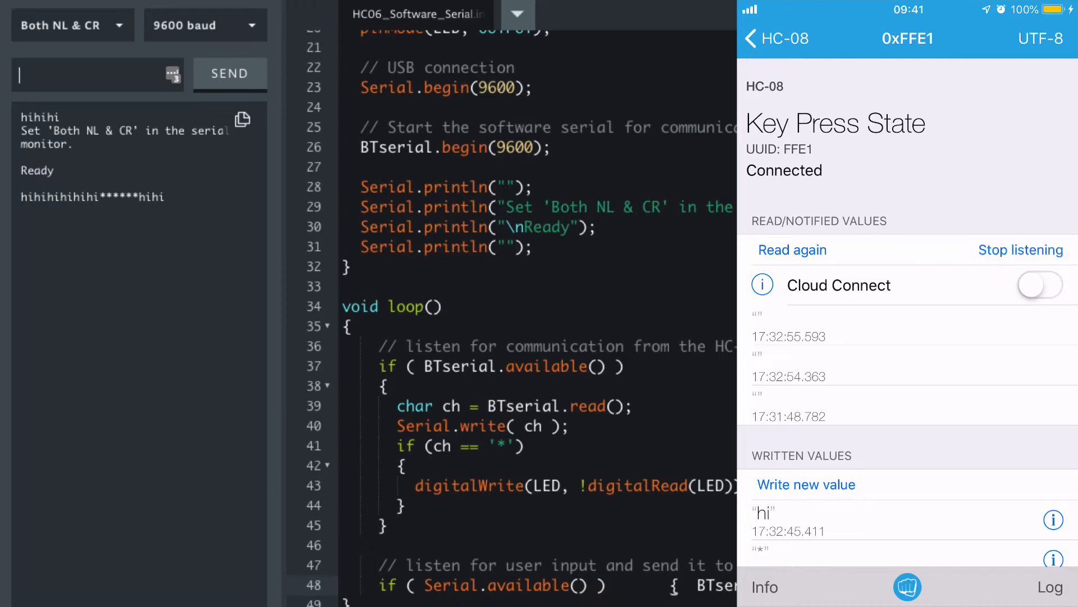
mouse_move(55, 88)
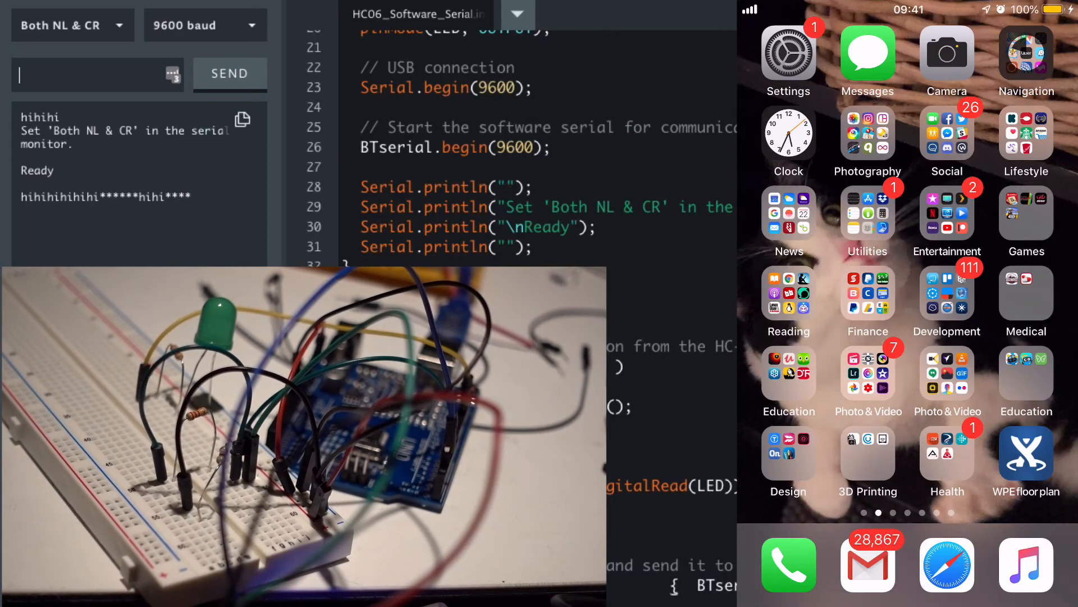
- Launch BluetoothLE, connect to HC-08 and open its terminal
scroll("left", 3)
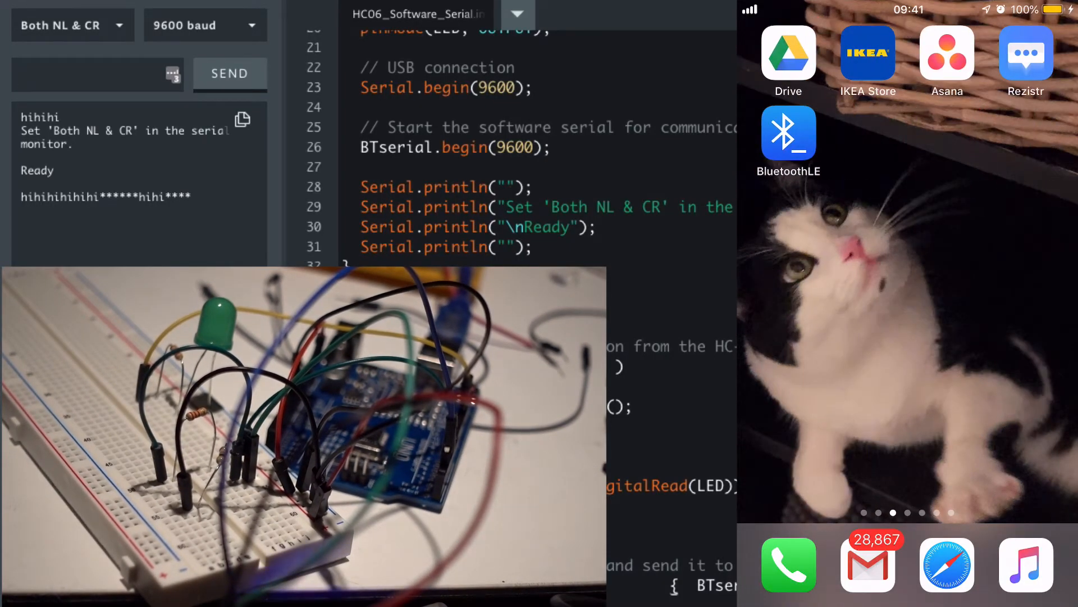
left_click(788, 130)
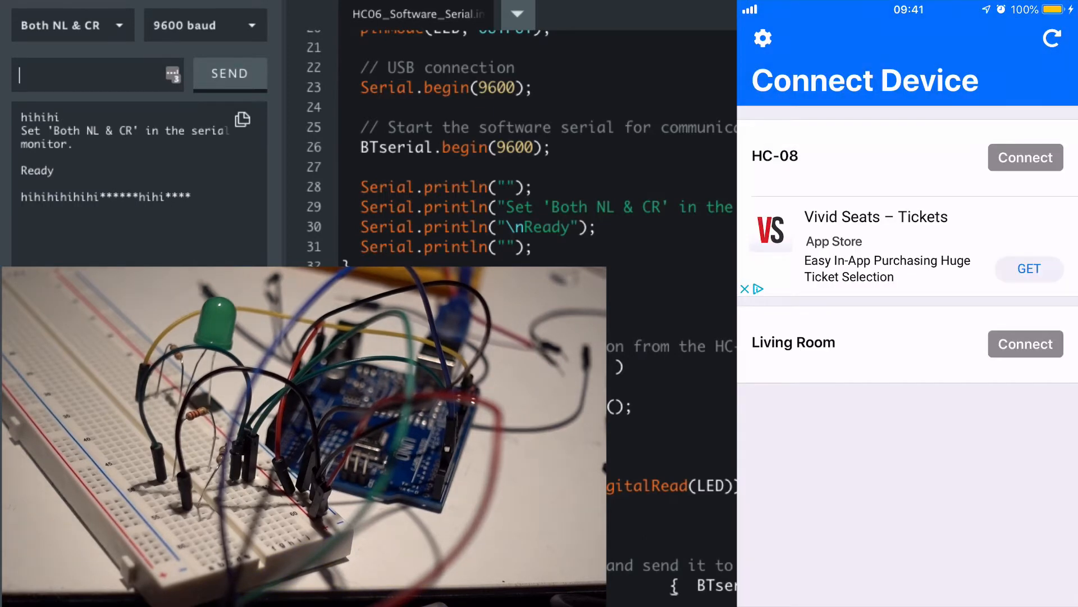
left_click(1024, 157)
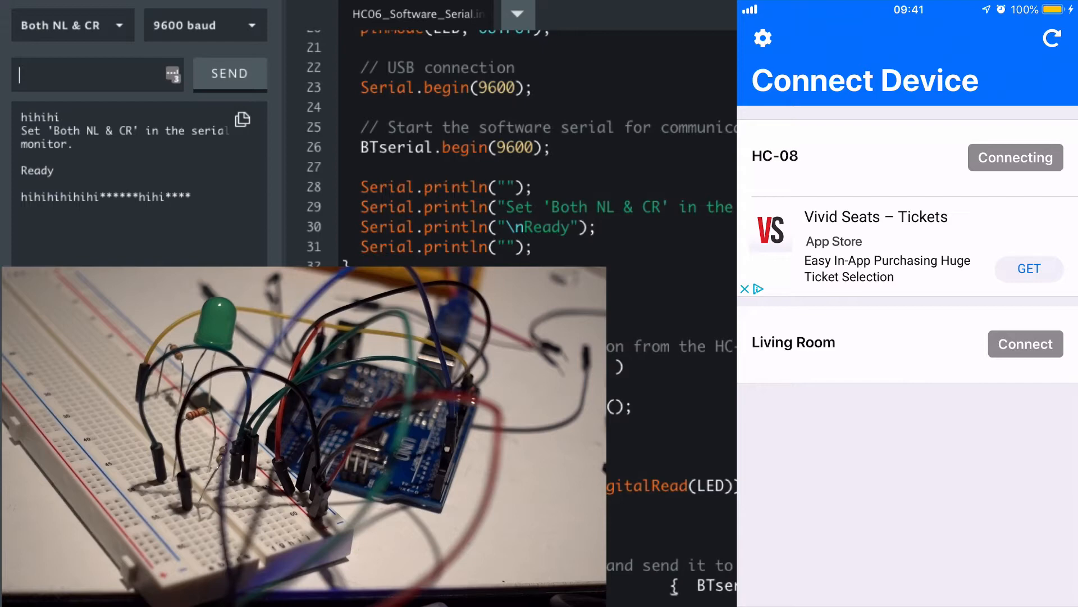
left_click(1015, 157)
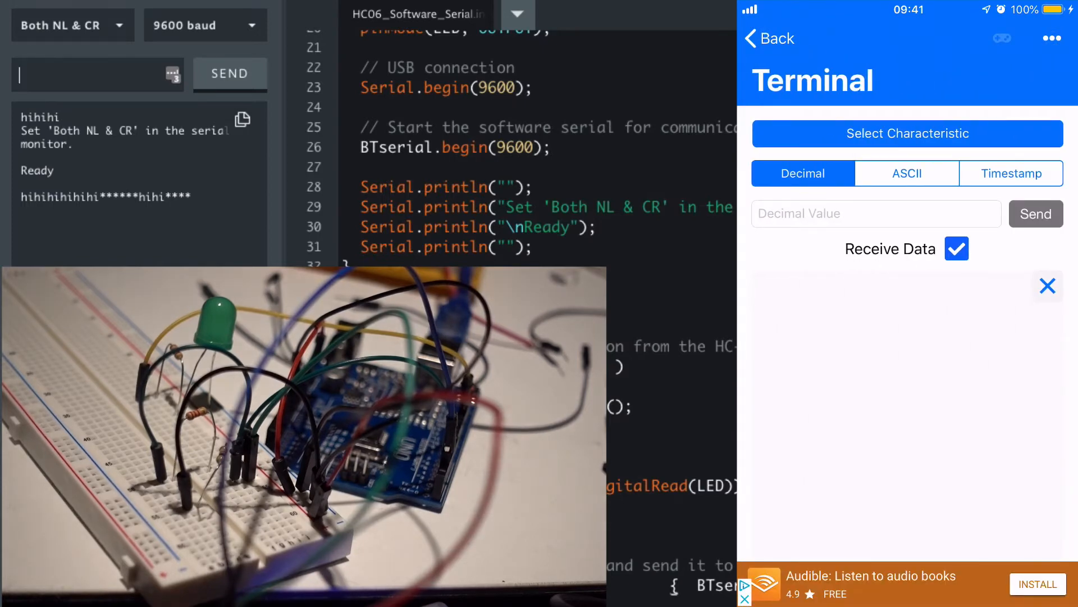
- Set ASCII mode on characteristic FFE1 and send '*' twice to toggle the LED
left_click(907, 172)
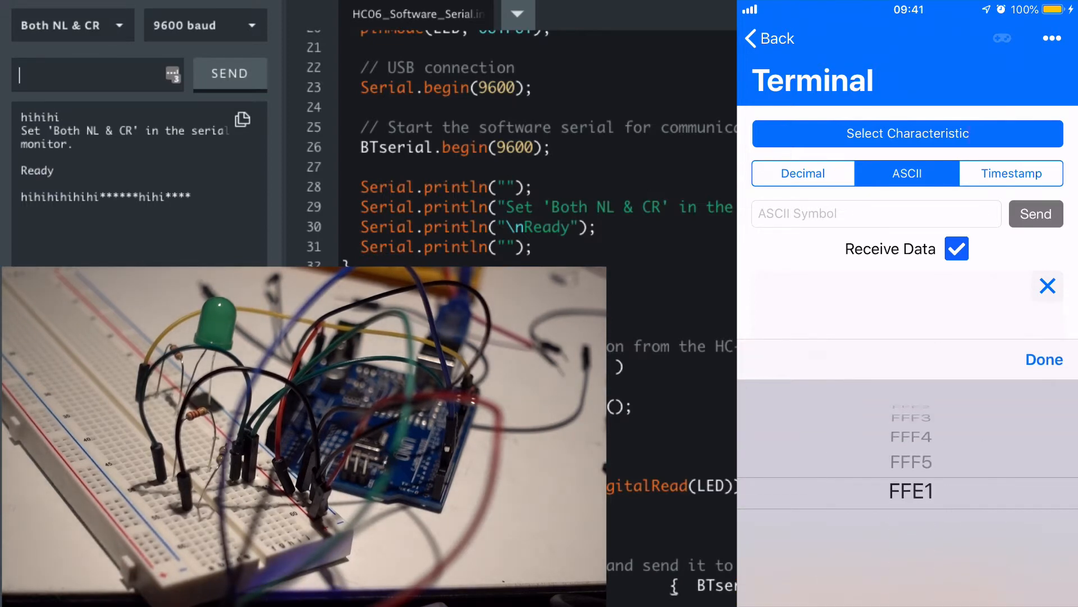
left_click(909, 491)
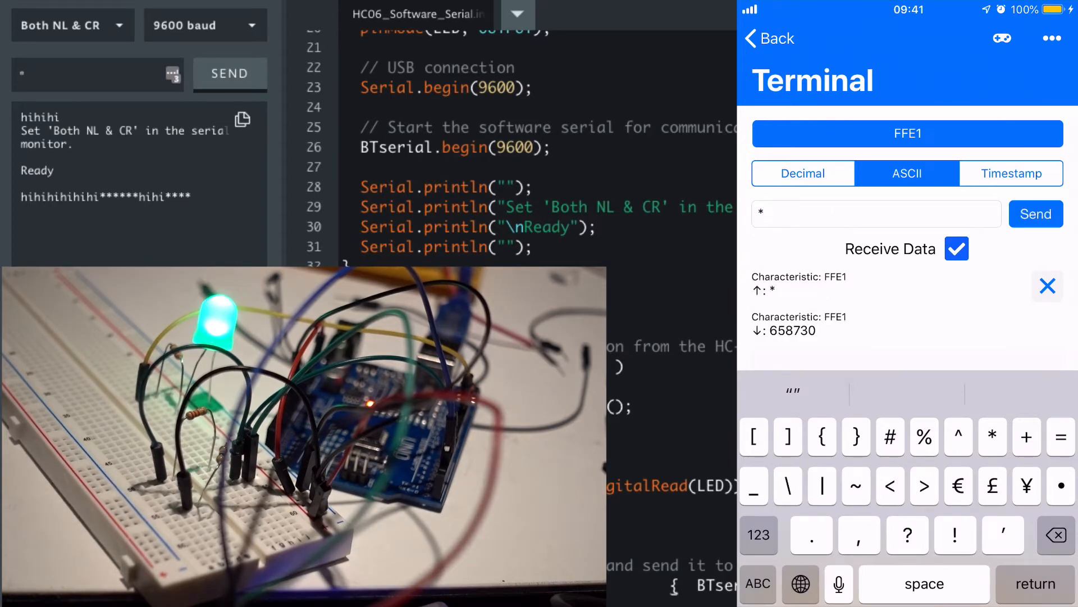
left_click(1035, 214)
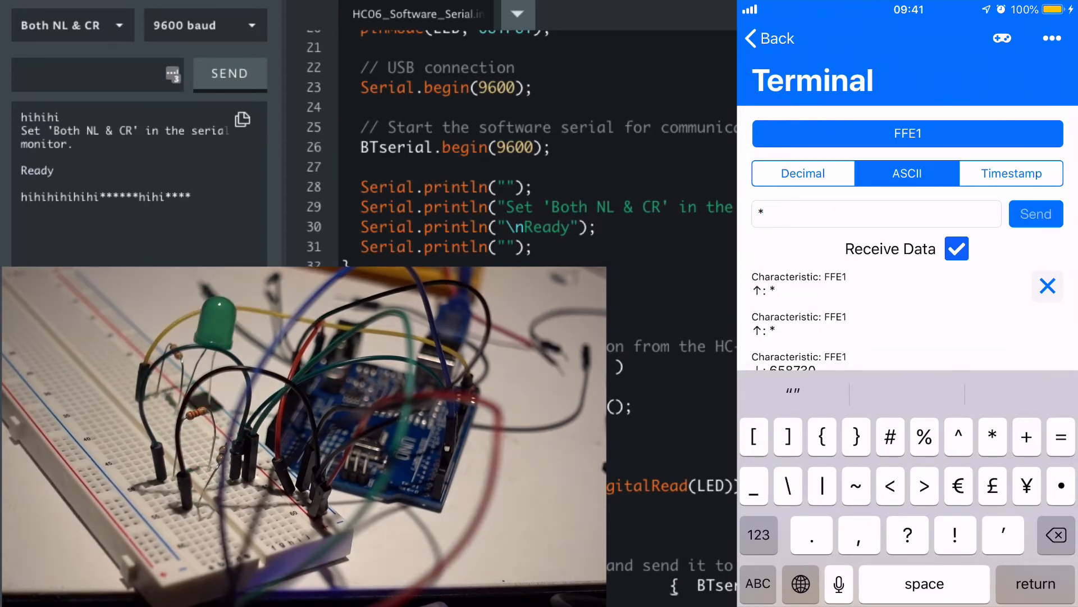